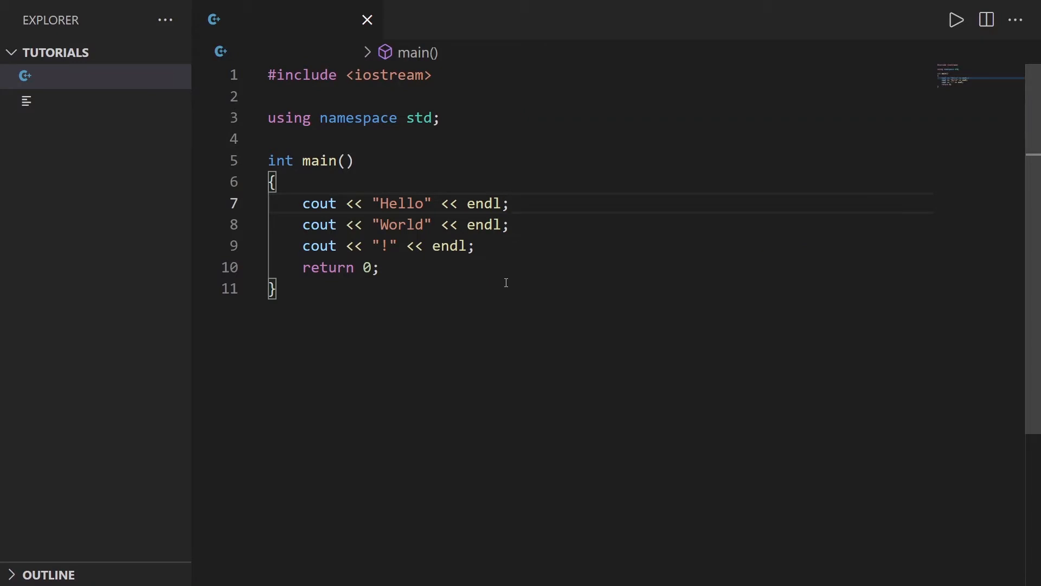
Run the original hello-world program and close its output panel
left_click(426, 225)
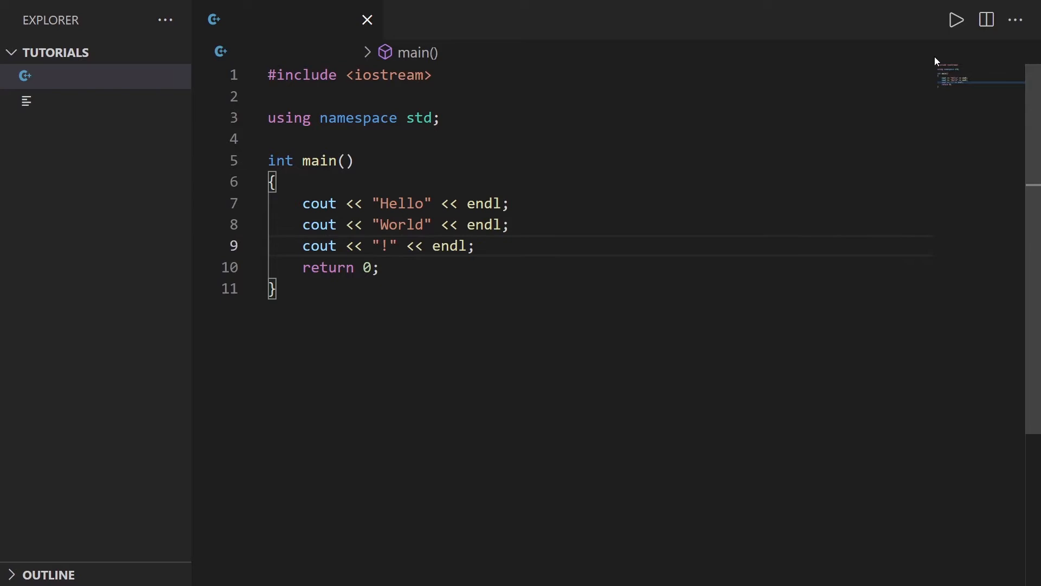
left_click(956, 20)
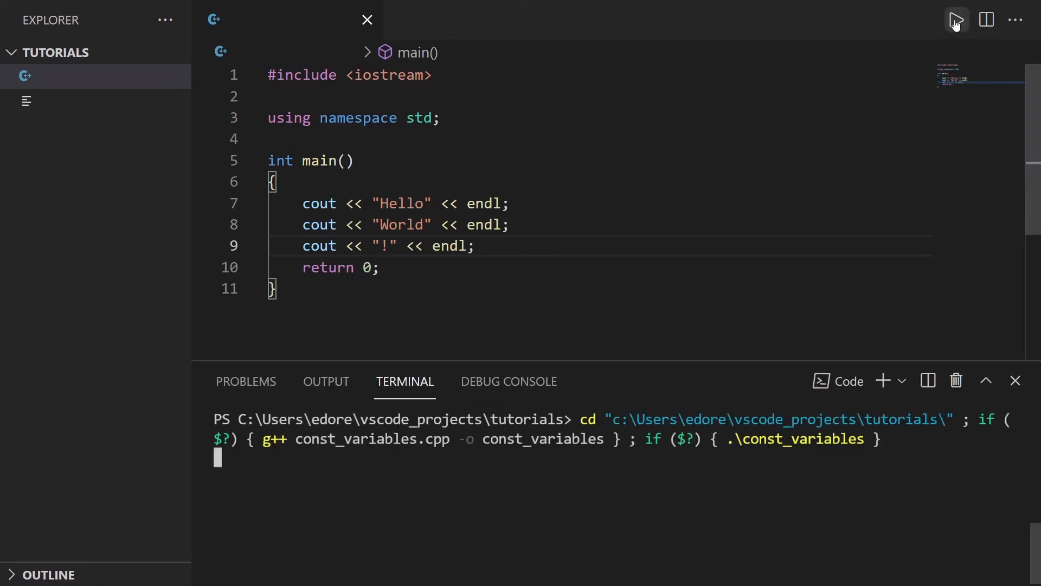
left_click(956, 20)
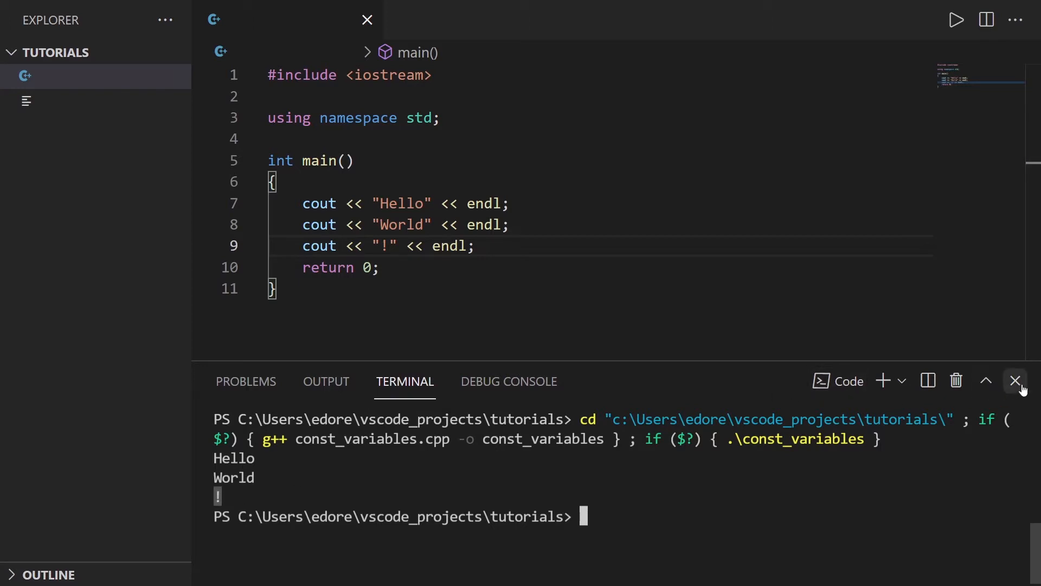
left_click(1015, 381)
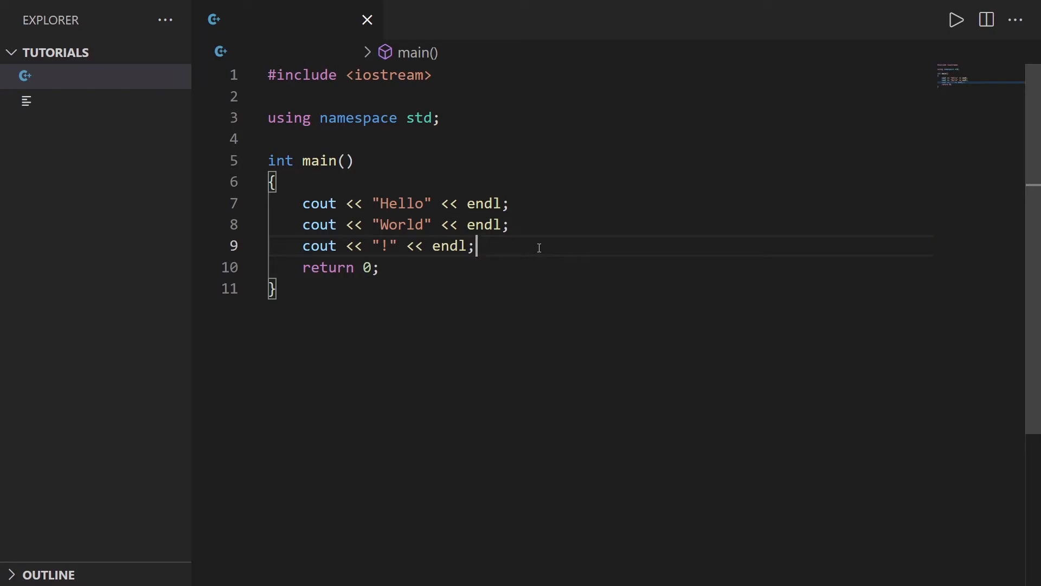
mouse_move(532, 253)
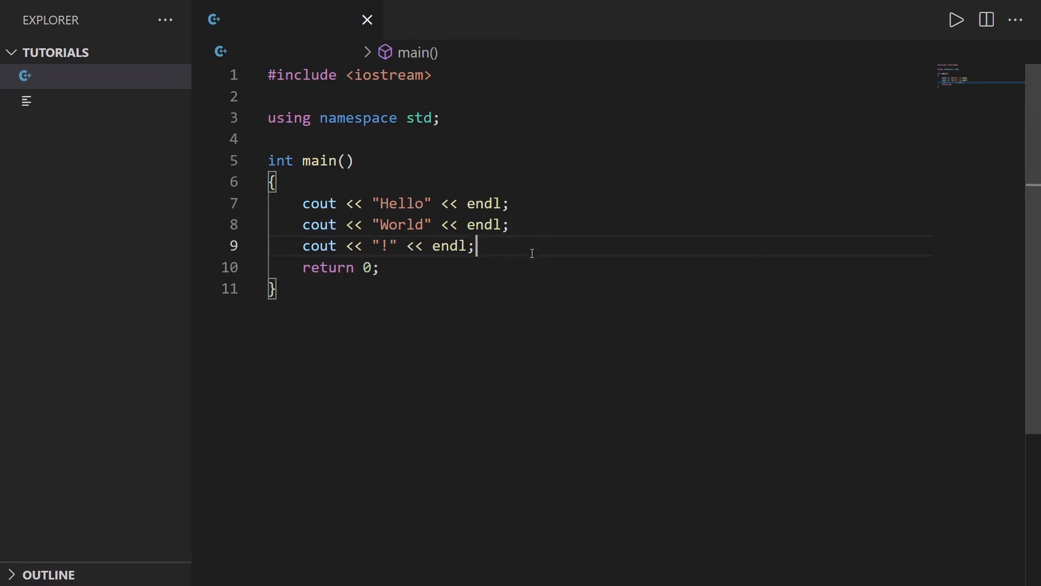
Comment out the World line and rerun, printing only Hello and !
left_click_drag(302, 225, 473, 224)
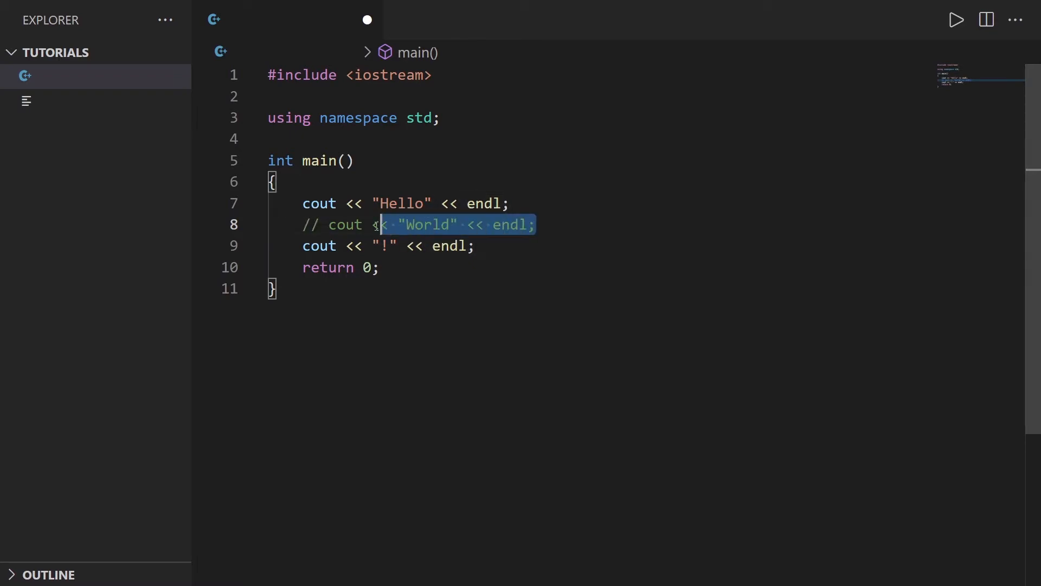
left_click(446, 224)
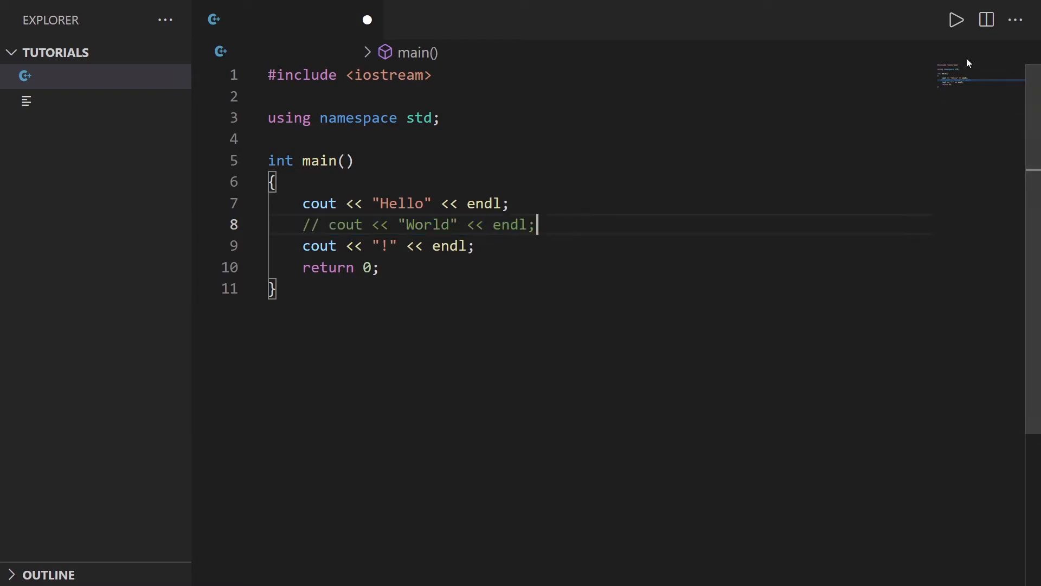
left_click(957, 20)
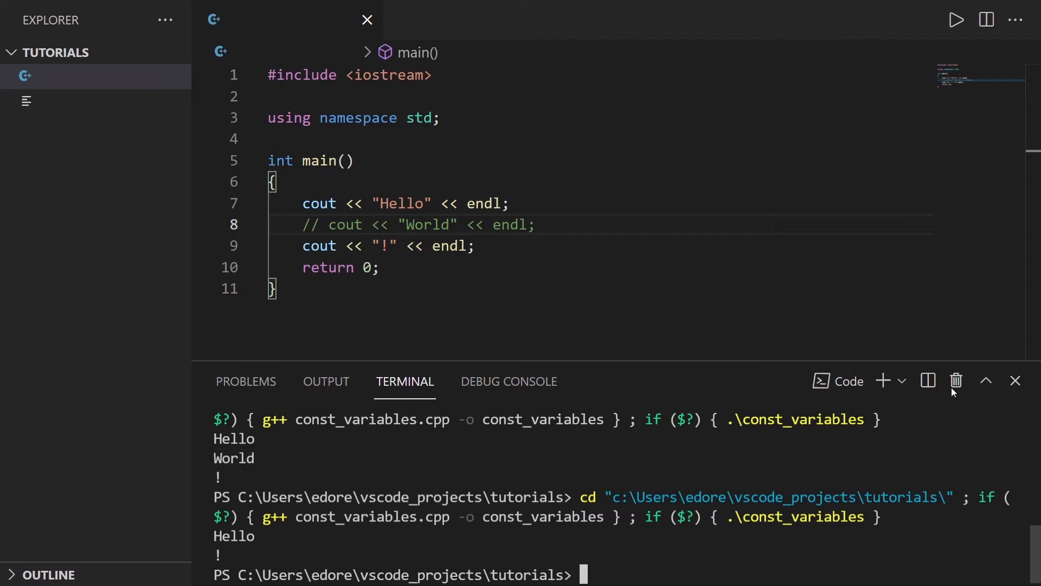
left_click(1015, 381)
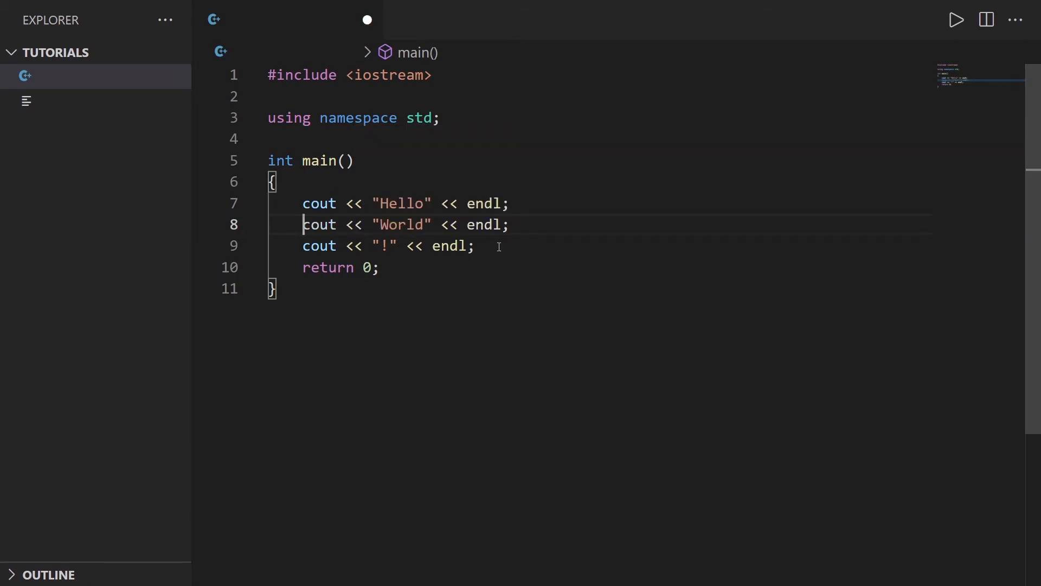
Append the comment '// some info about this line' after the Hello statement
left_click(496, 246)
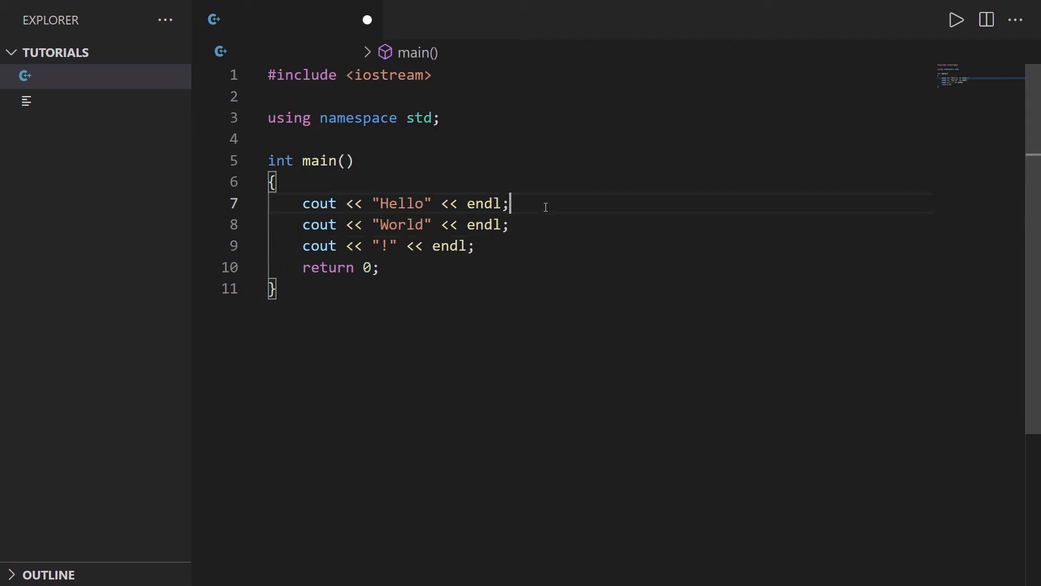
type("//")
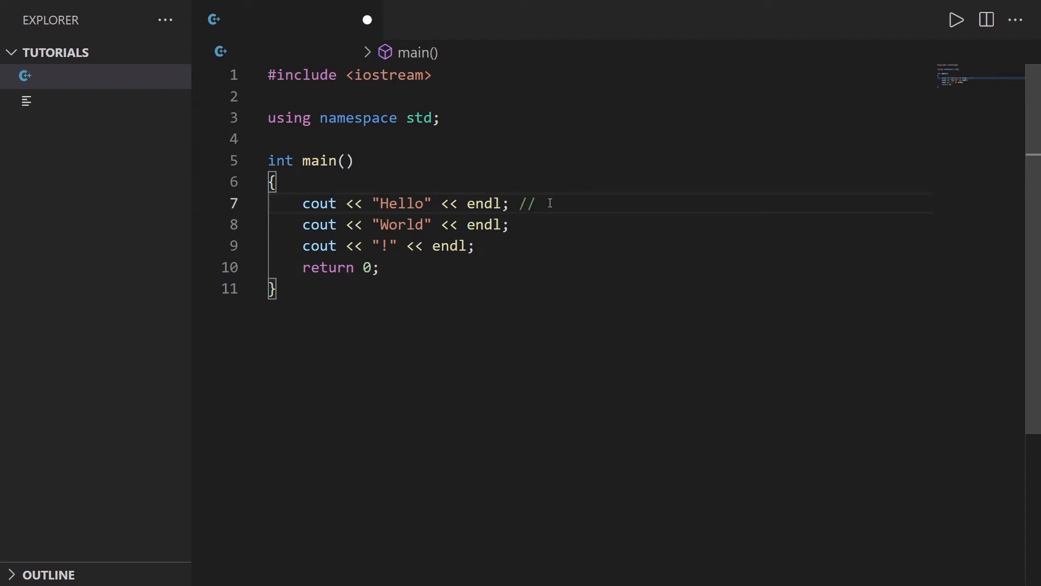
type("some info a")
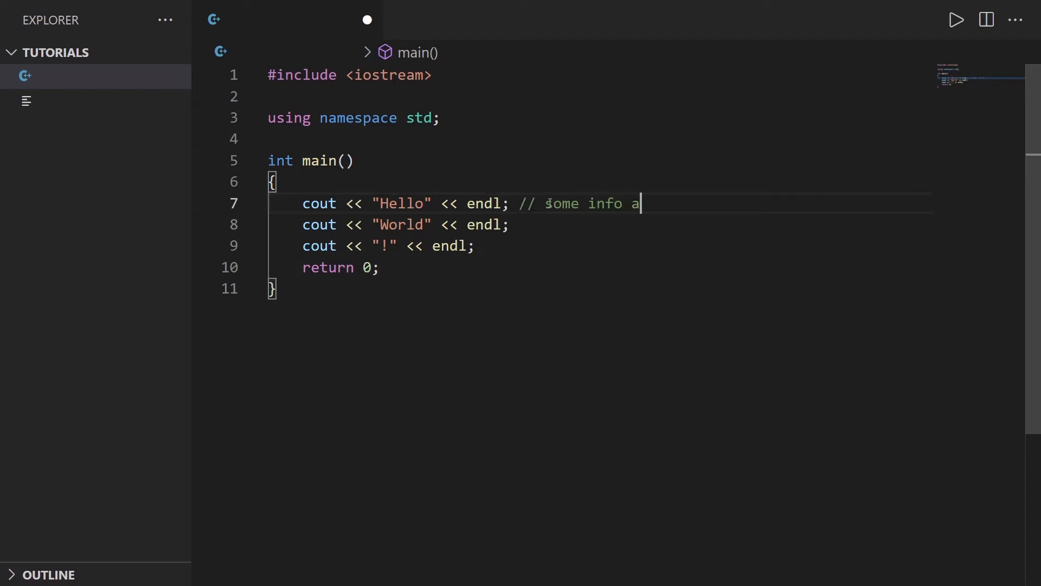
type("bout this line")
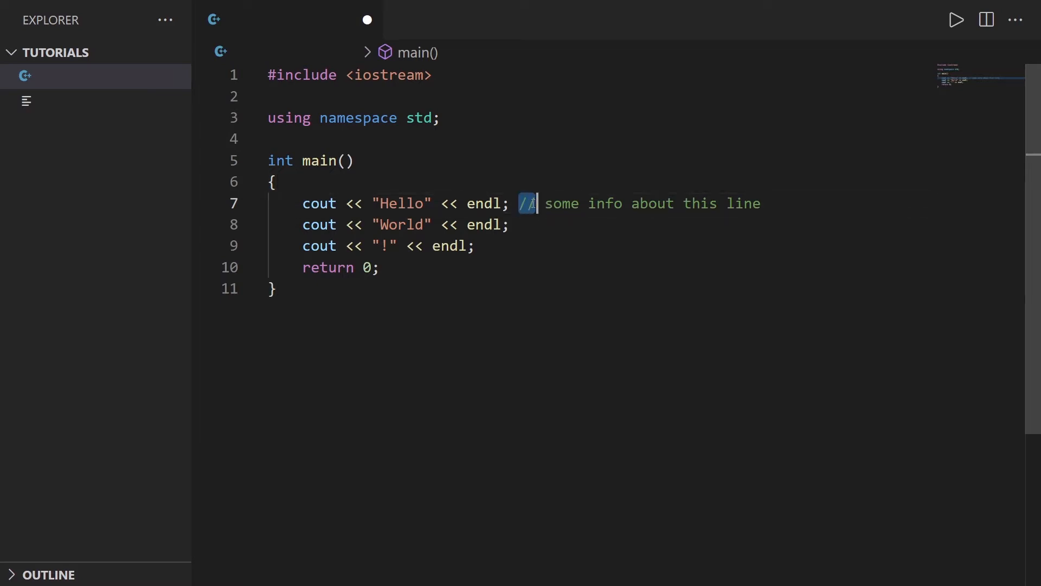
Highlight the // marker, the comment text and the word cout on that line
left_click_drag(539, 203, 760, 203)
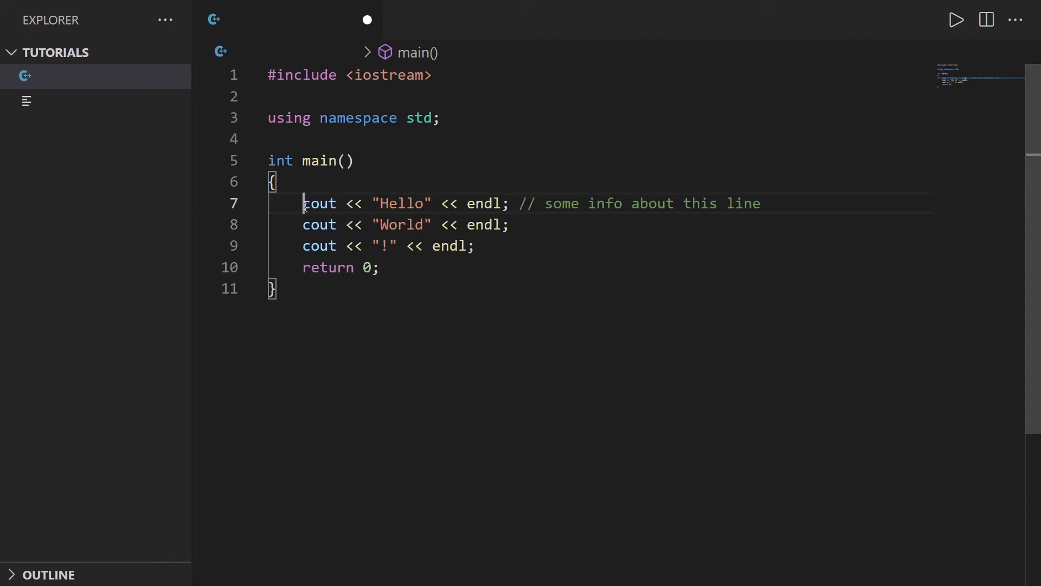
mouse_move(493, 203)
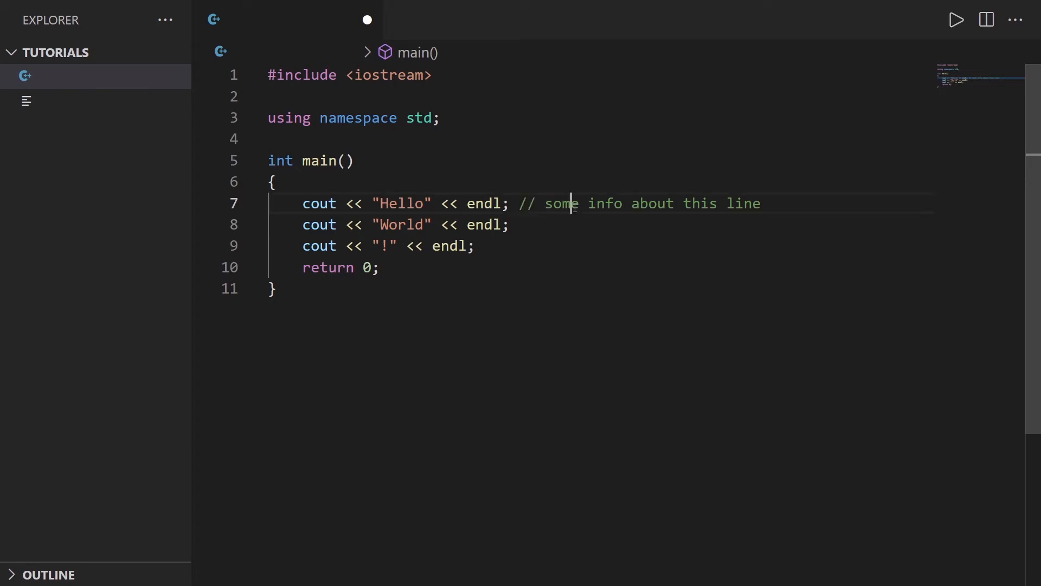
left_click_drag(544, 203, 763, 203)
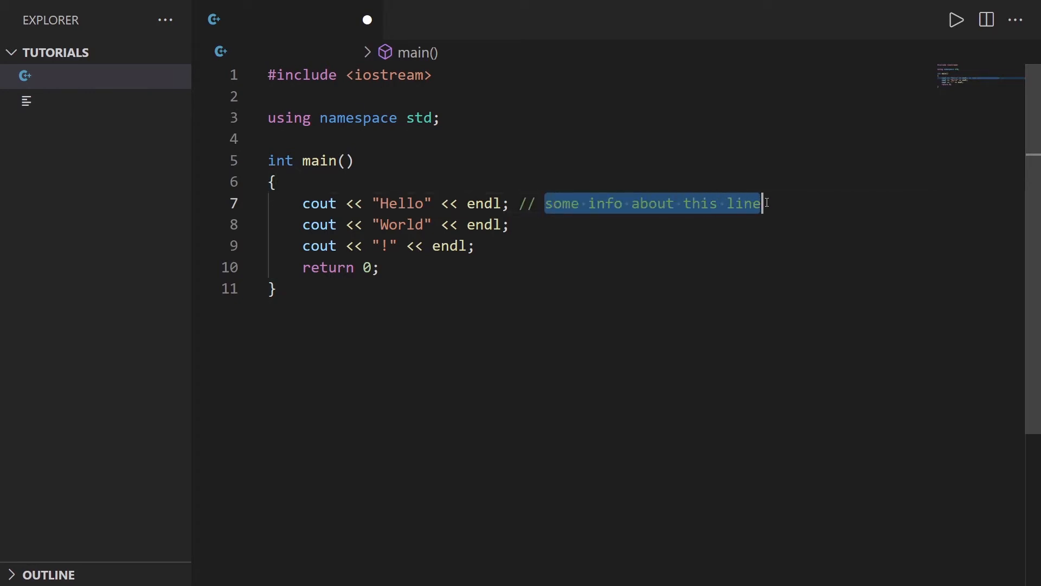
left_click(763, 204)
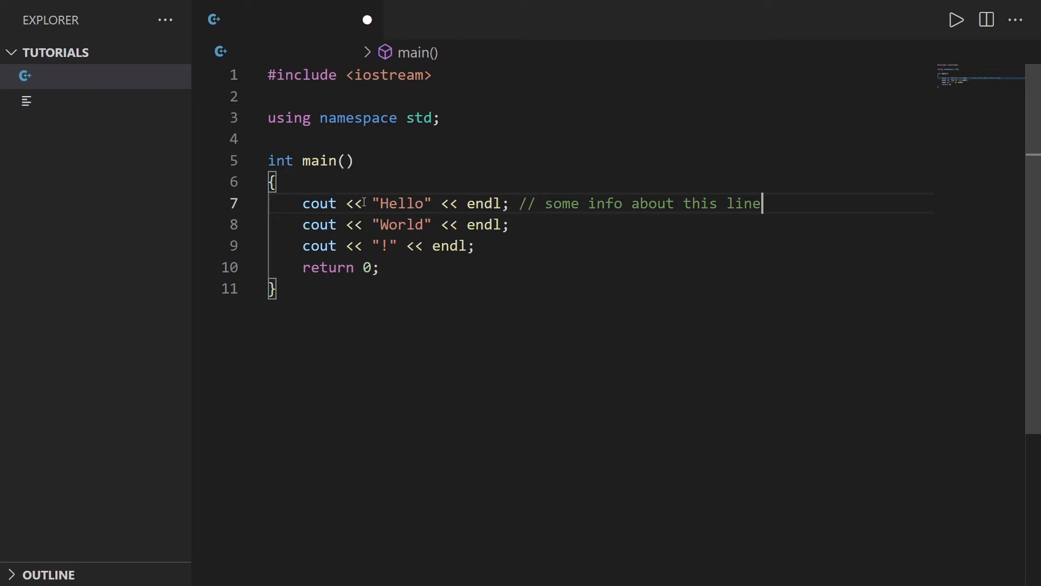
double_click(319, 204)
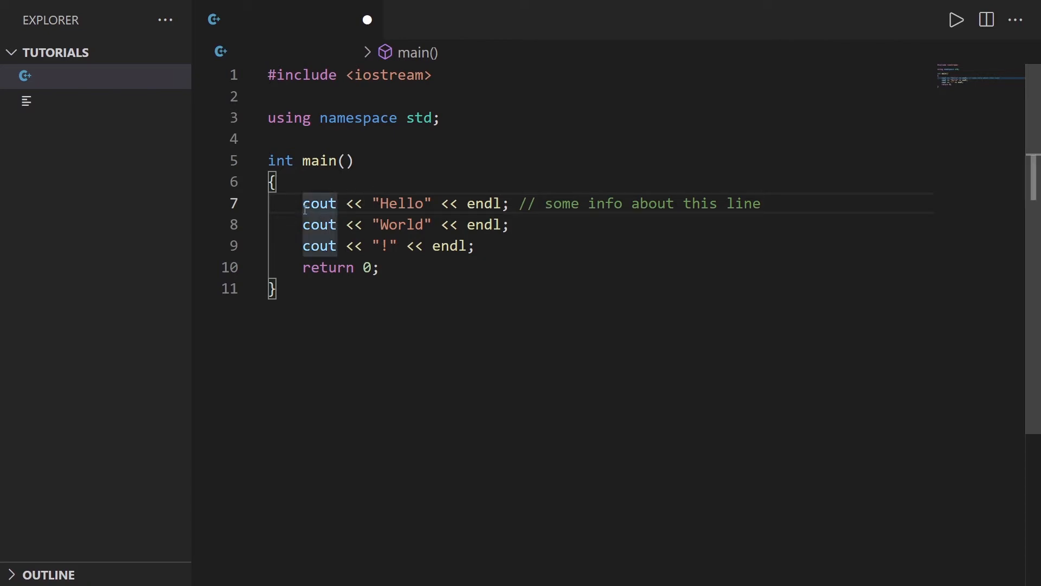
left_click_drag(520, 203, 726, 203)
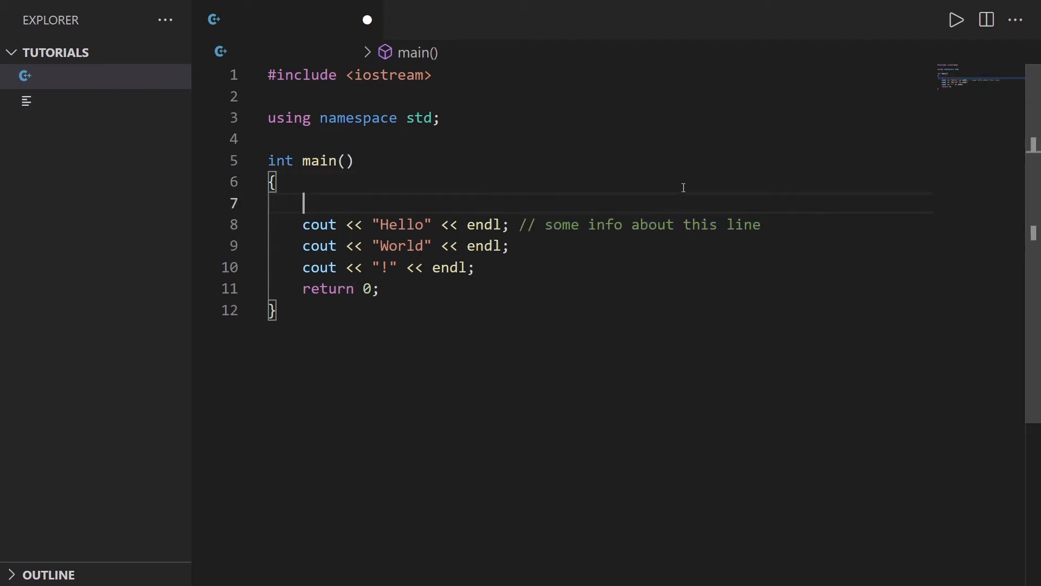
Type '// explanation for next line' above the Hello statement and highlight its marker
type("//")
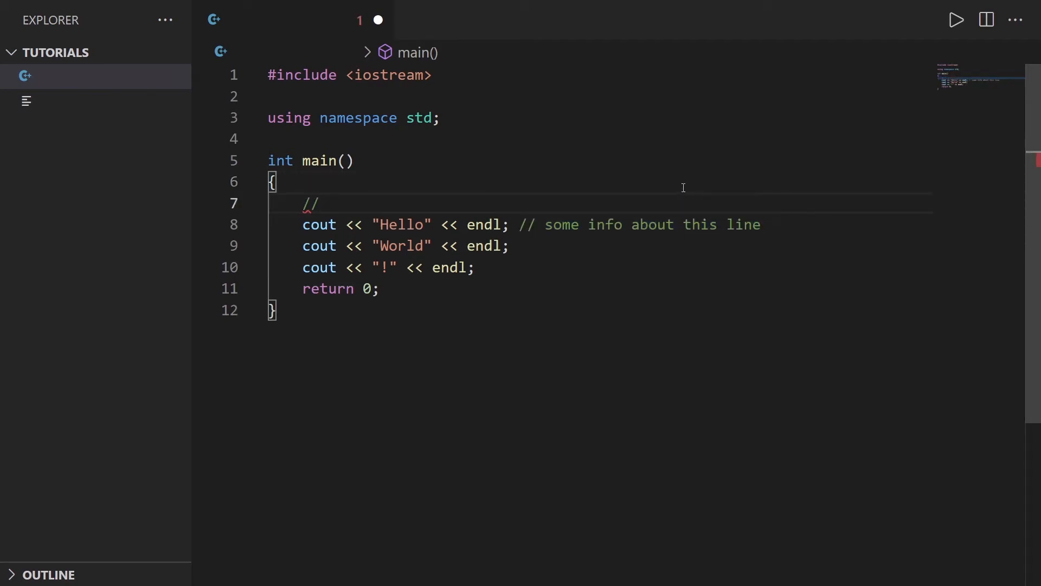
type("explanation")
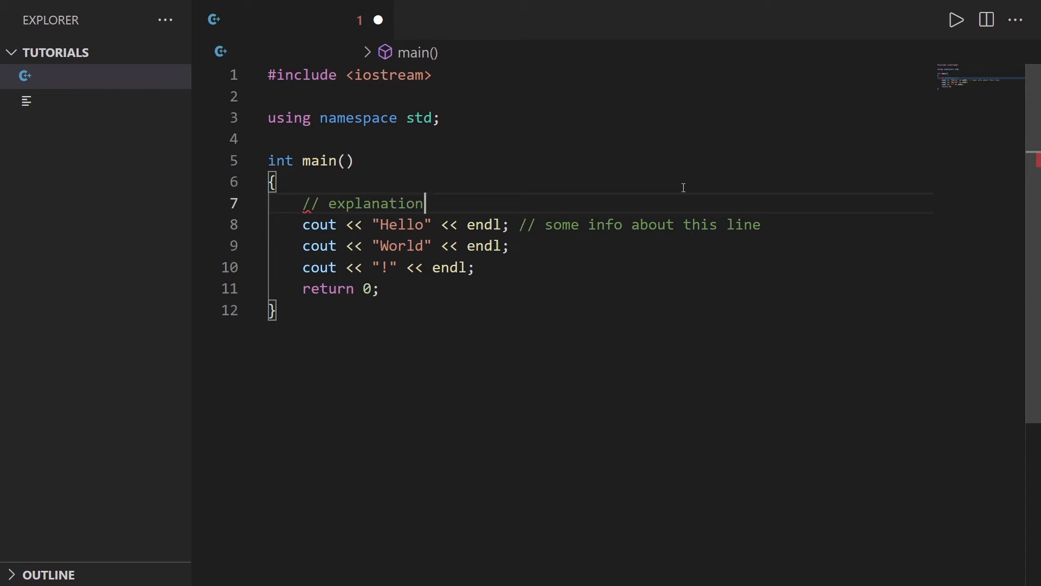
type("for next line")
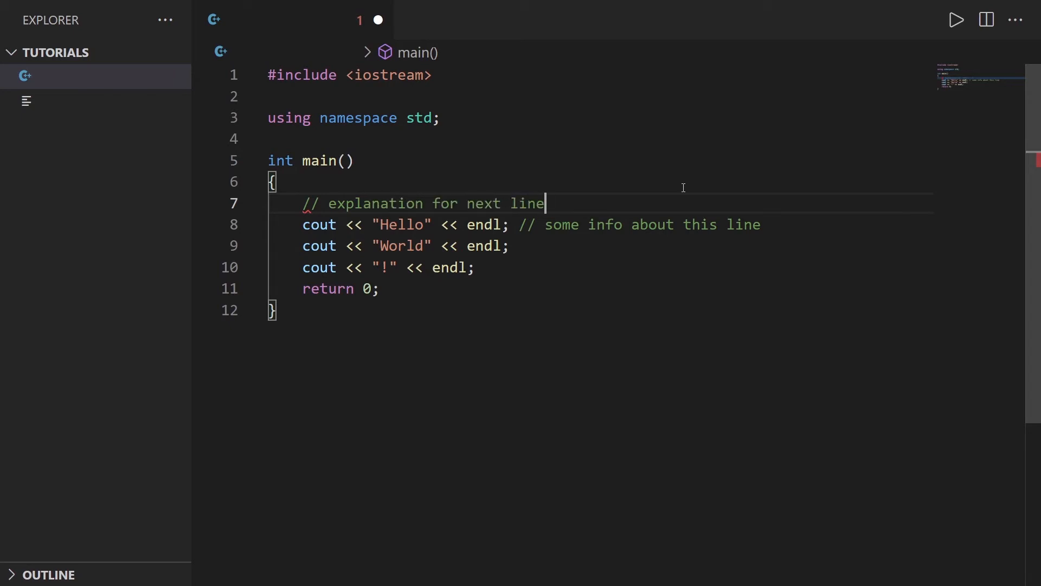
mouse_move(497, 279)
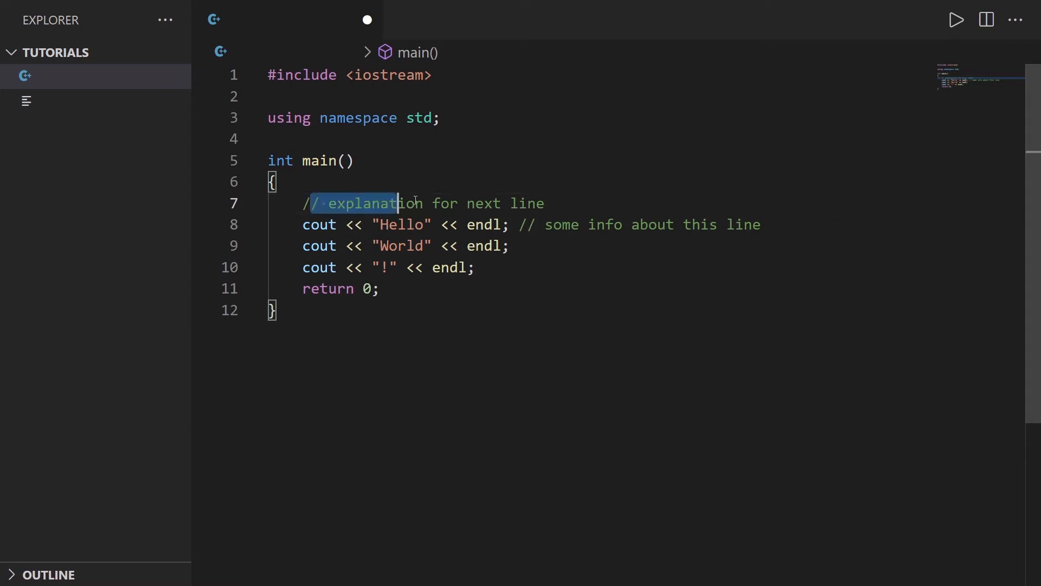
left_click(544, 225)
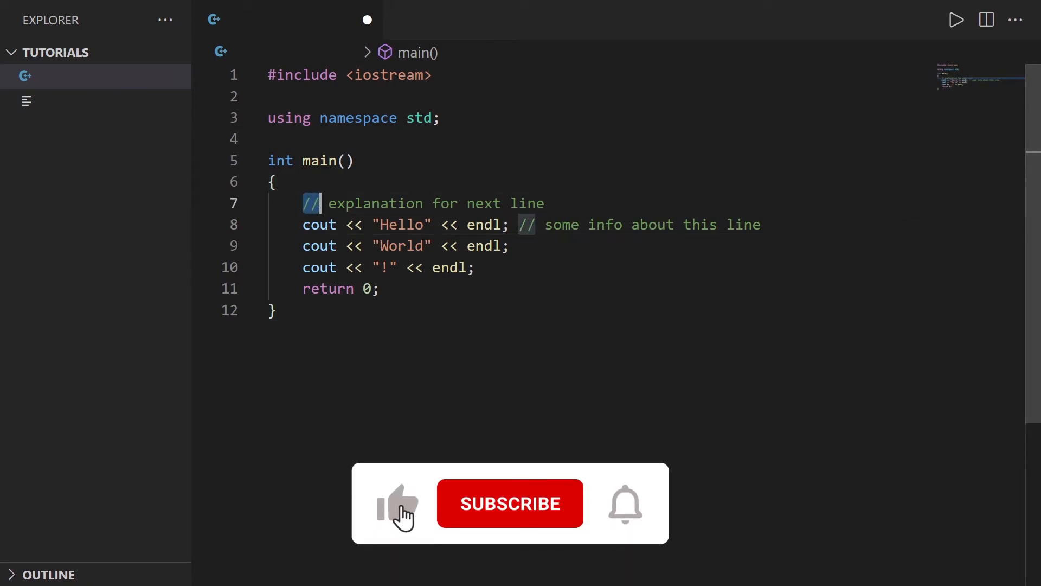
left_click(510, 503)
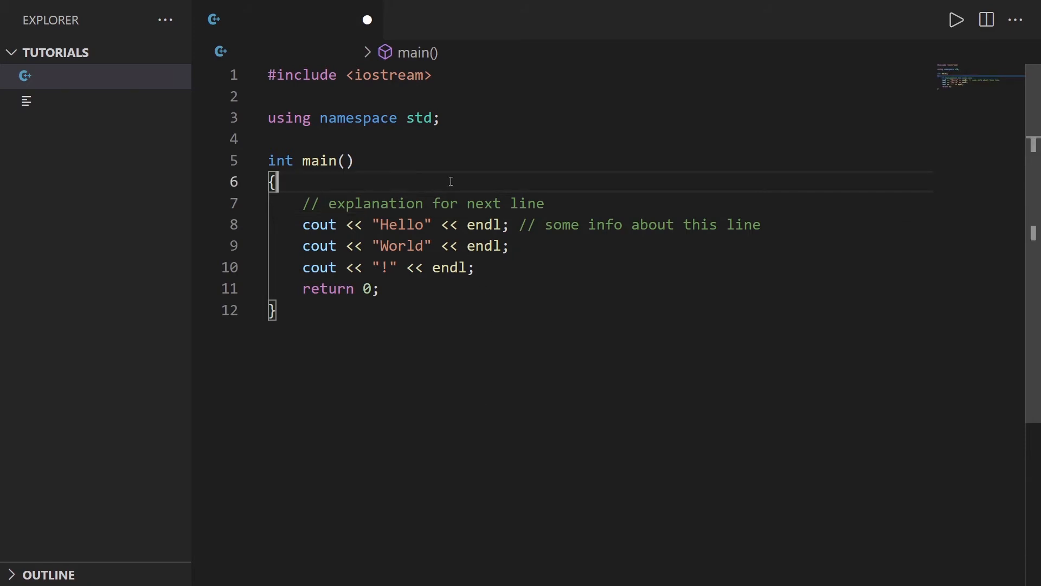
Insert blank lines and type a /* */ block containing 'one comment in'
key("Enter")
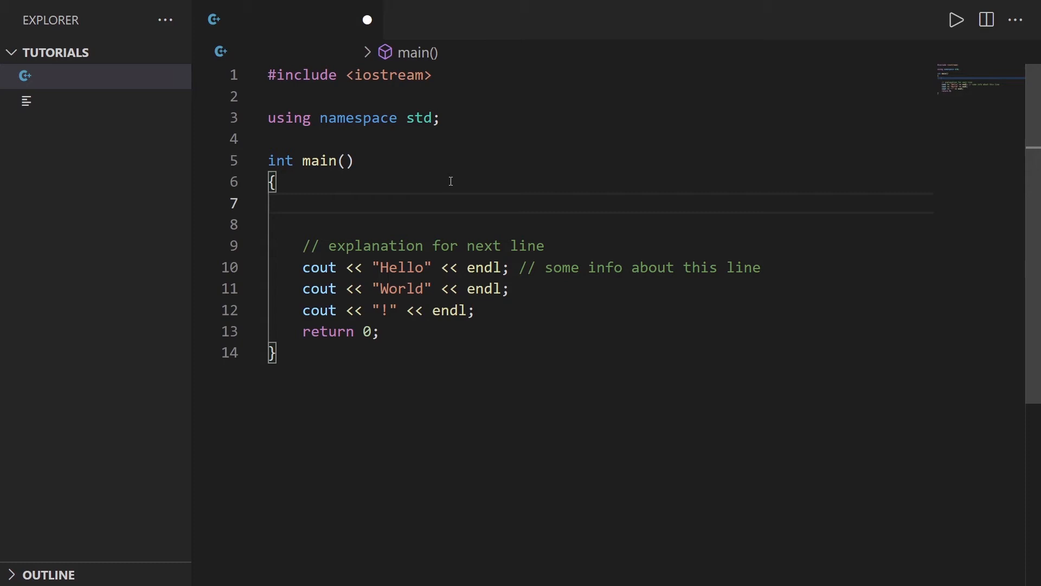
type("/*")
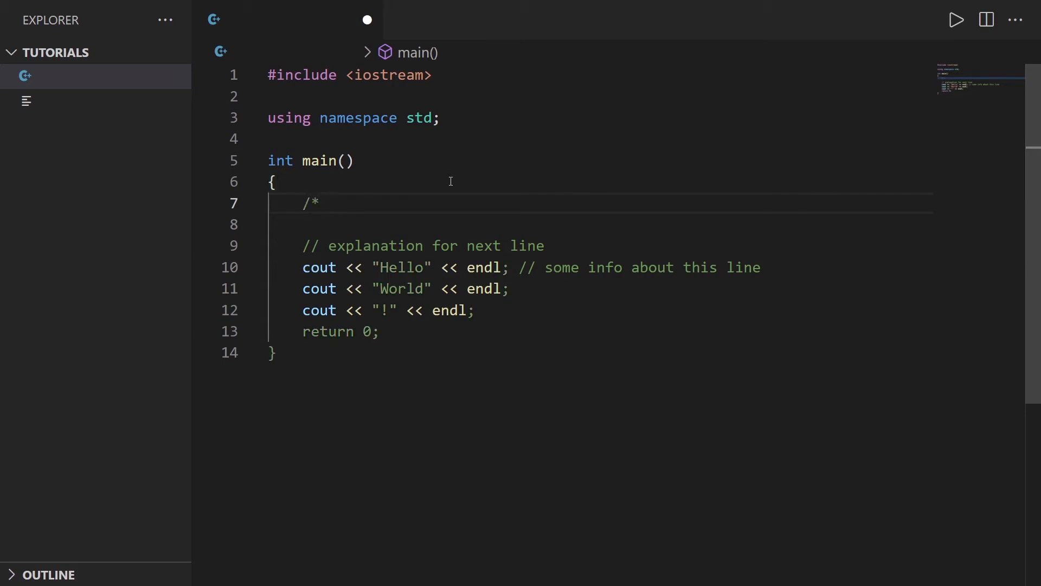
type("*/")
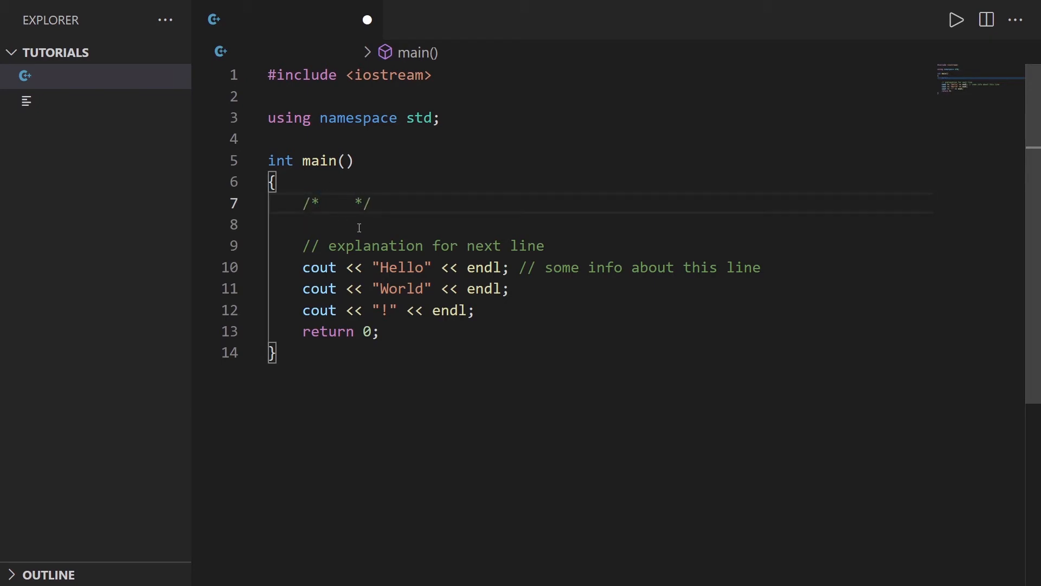
type("one")
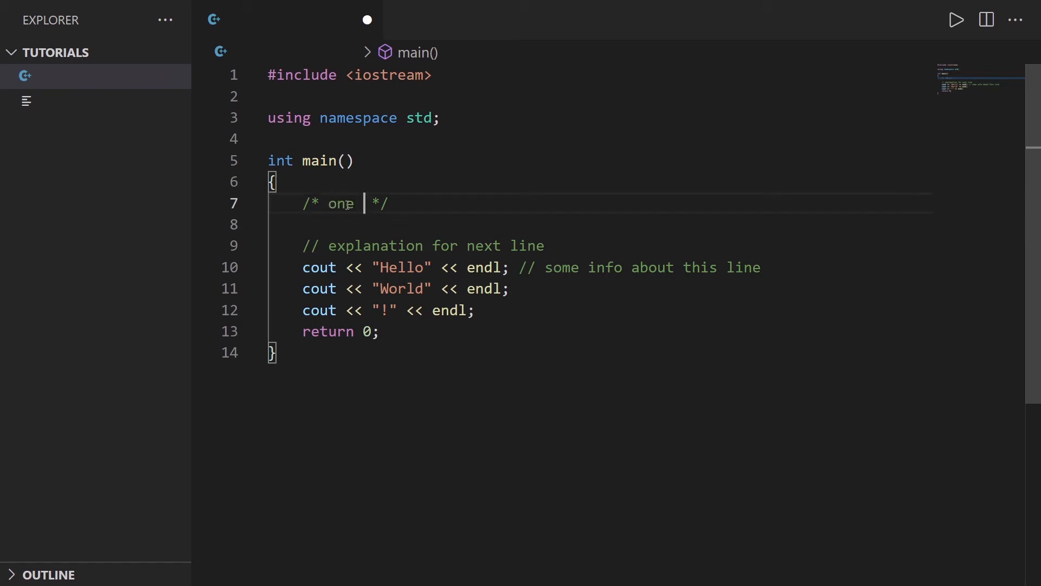
type("comment in")
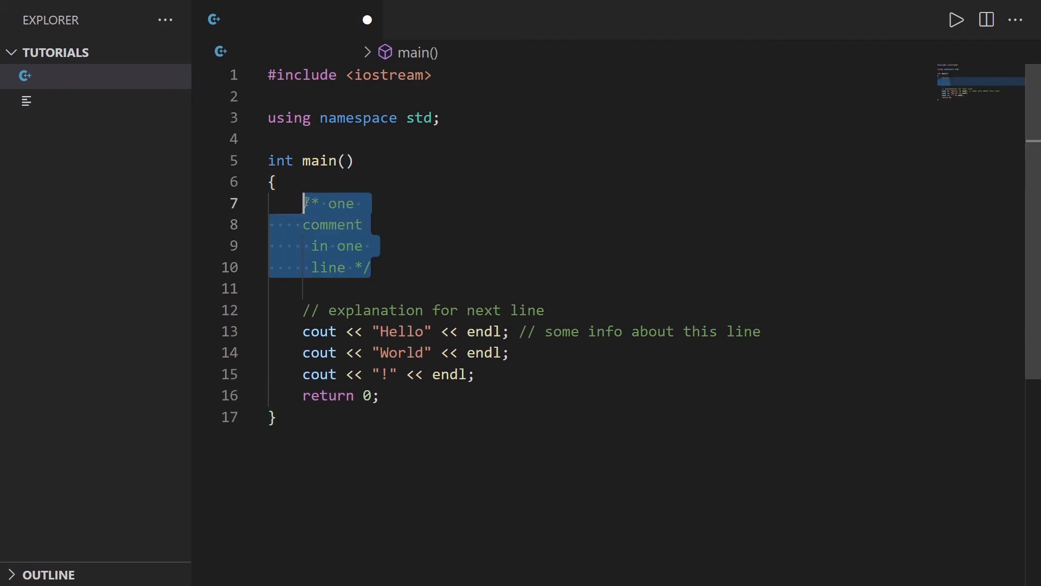
Select the four-line block comment, then add a new line before the explanation comment
left_click(410, 267)
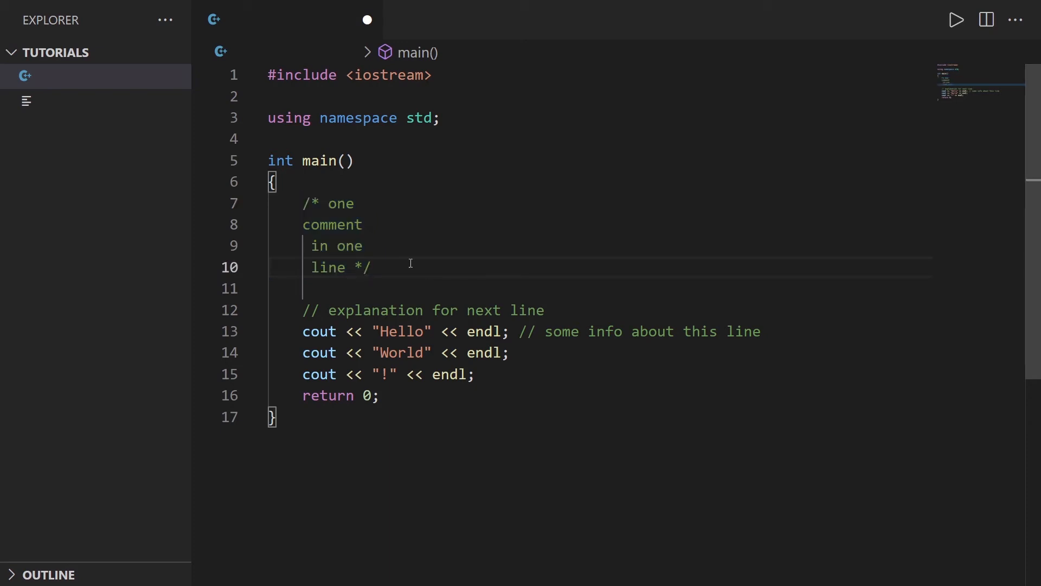
left_click_drag(302, 203, 372, 267)
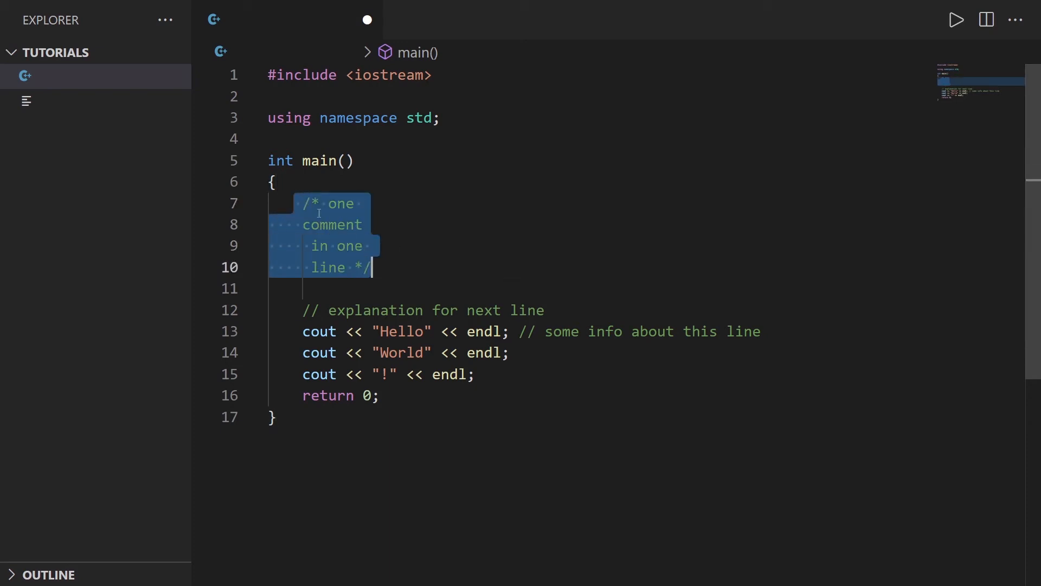
left_click(382, 288)
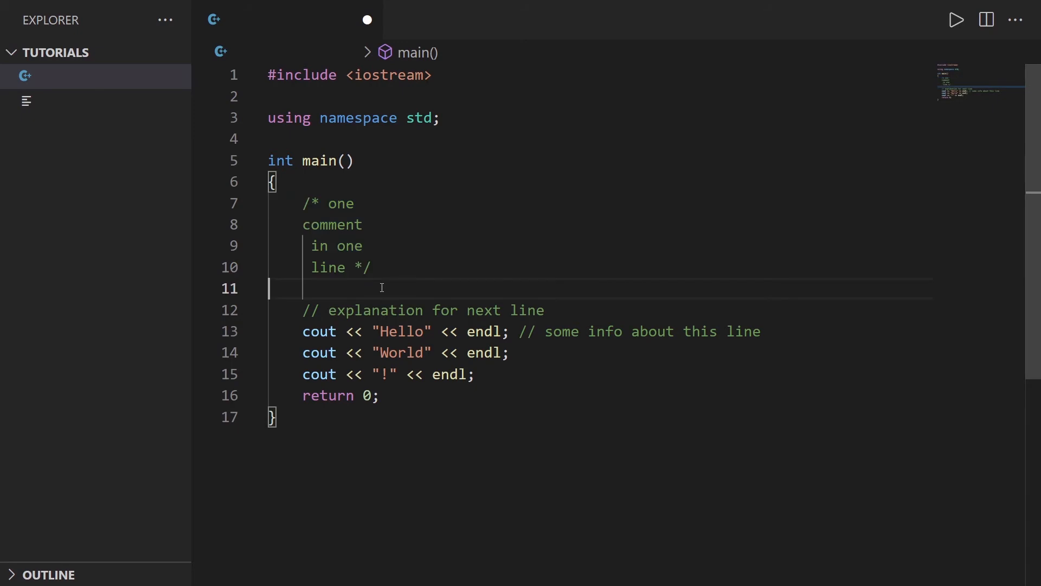
key("Enter")
type("/")
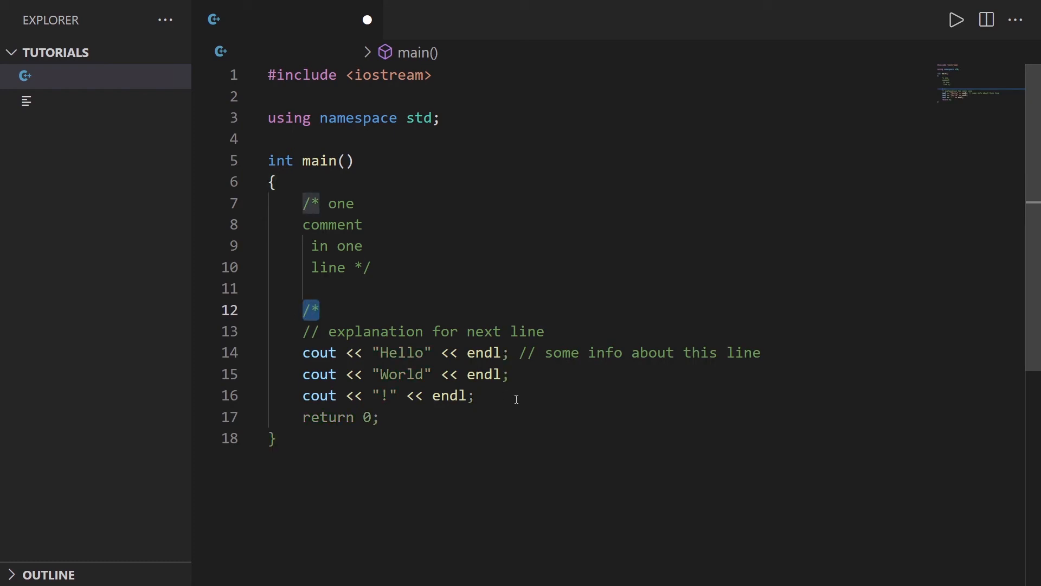
Close the block with */ after the last cout line and highlight the // markers
type("*/")
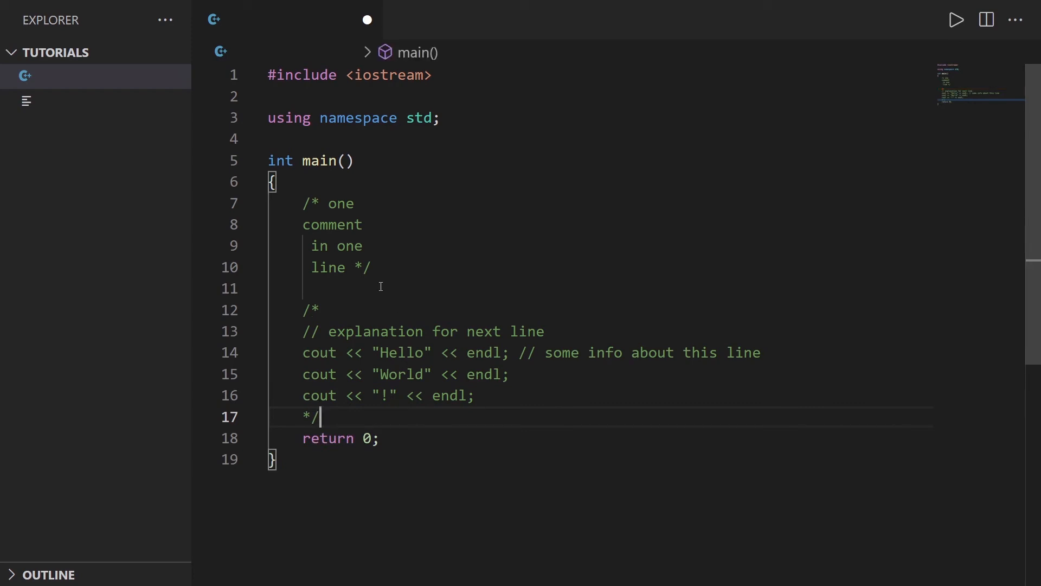
left_click_drag(322, 396, 319, 417)
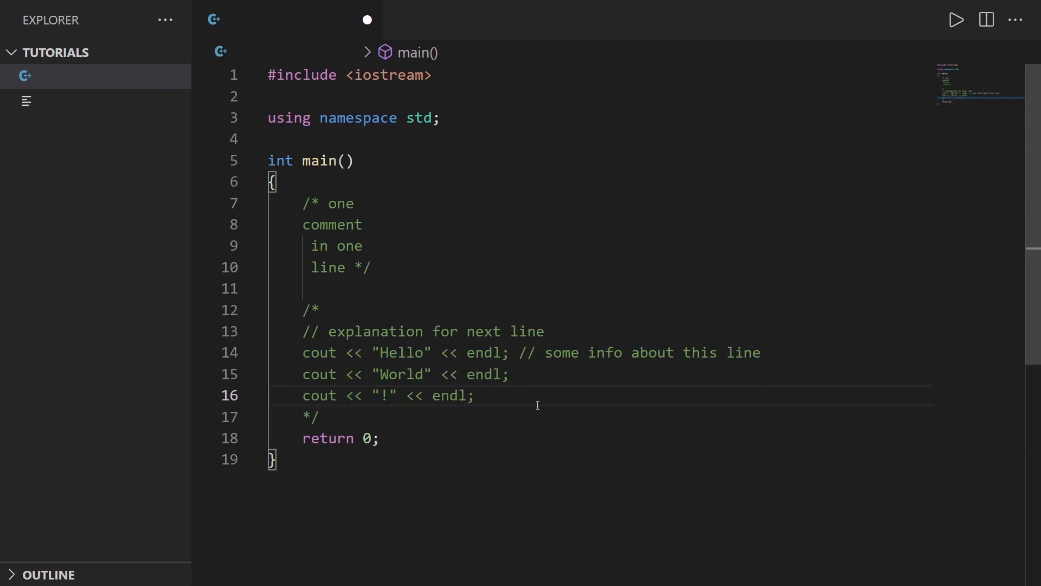
double_click(526, 352)
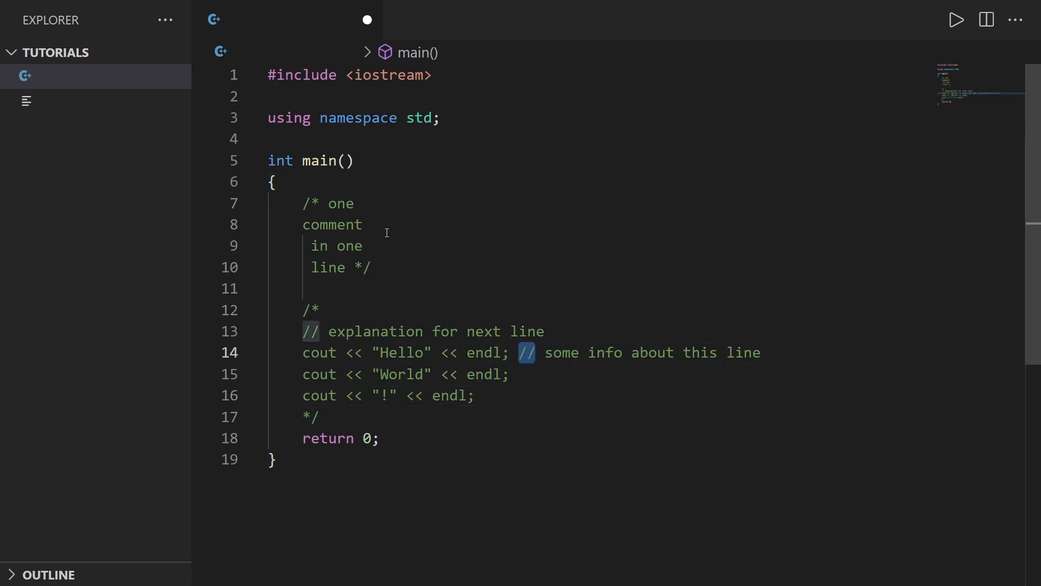